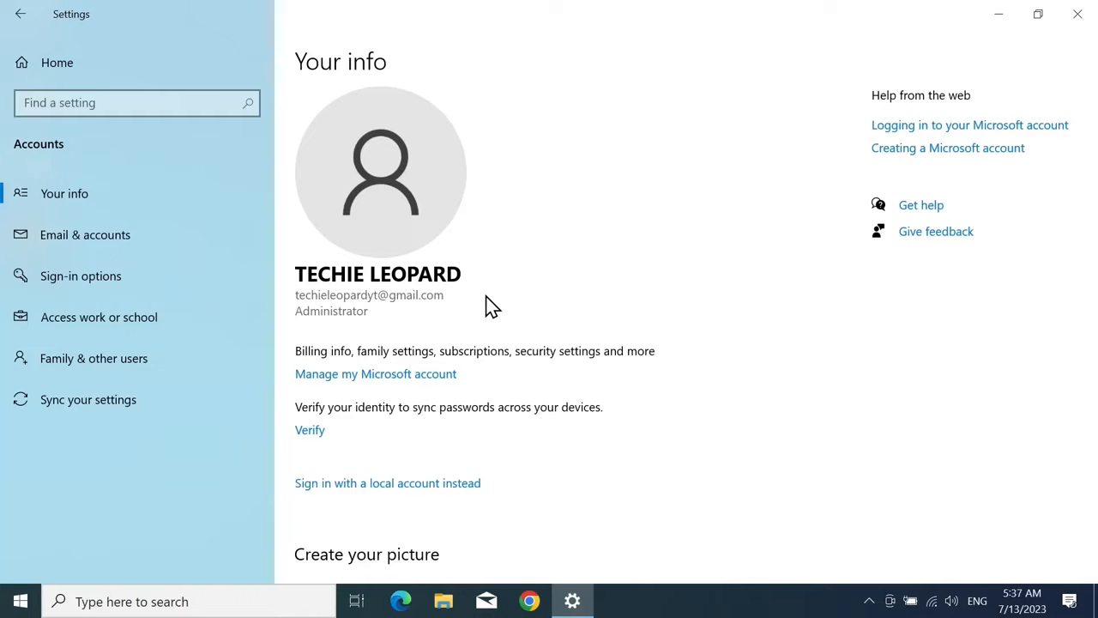
mouse_move(515, 300)
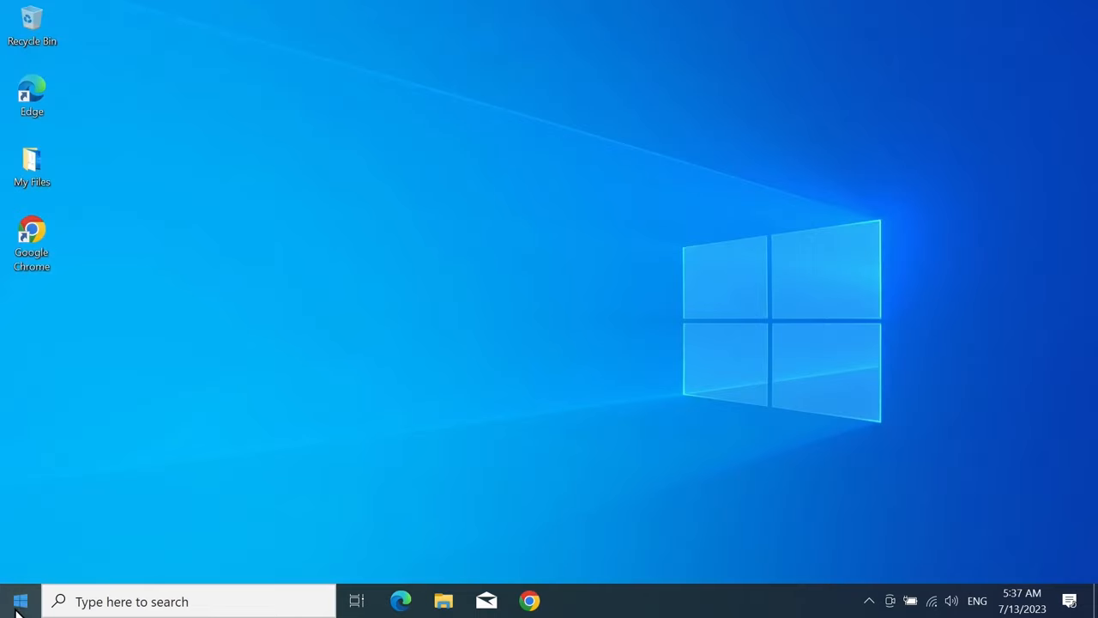
Open Settings > Accounts and scroll down the Your info page for the Microsoft account
click(15, 598)
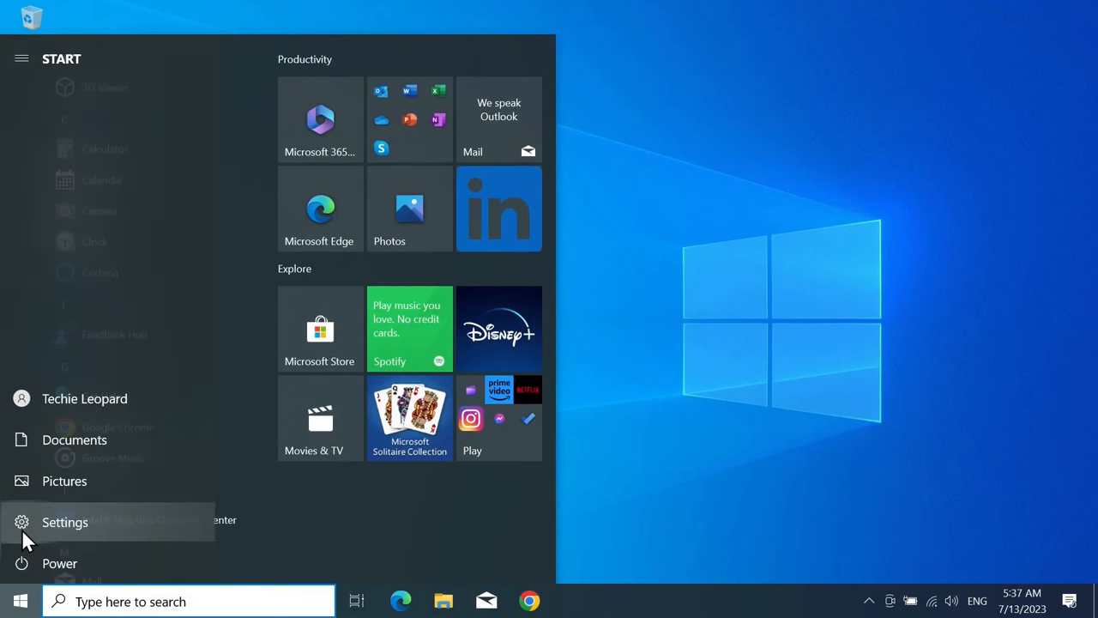
click(64, 521)
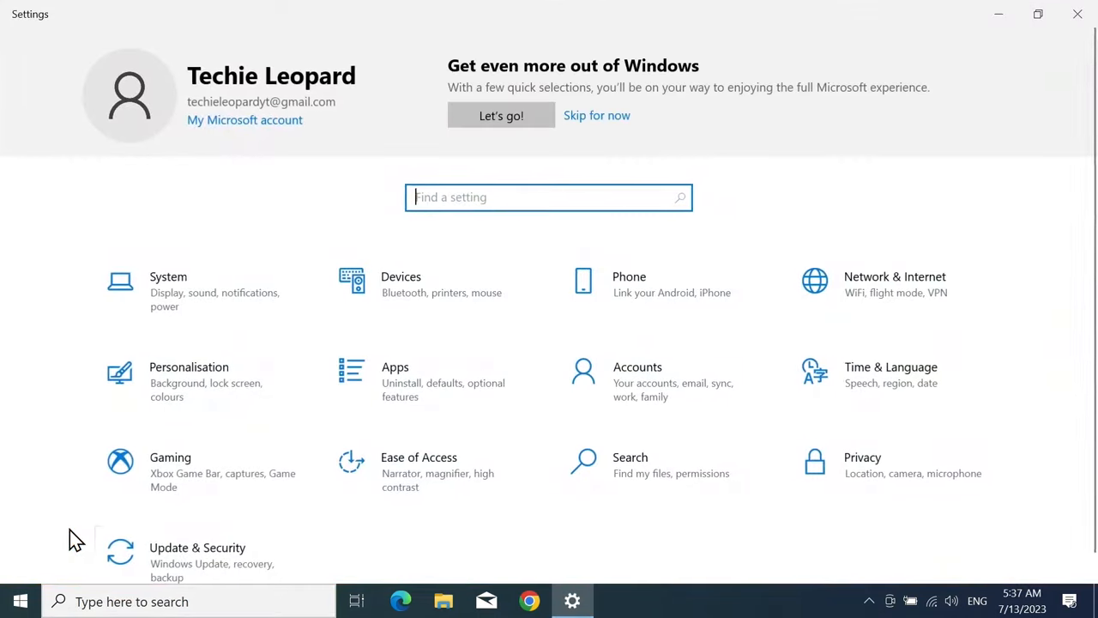
mouse_move(615, 394)
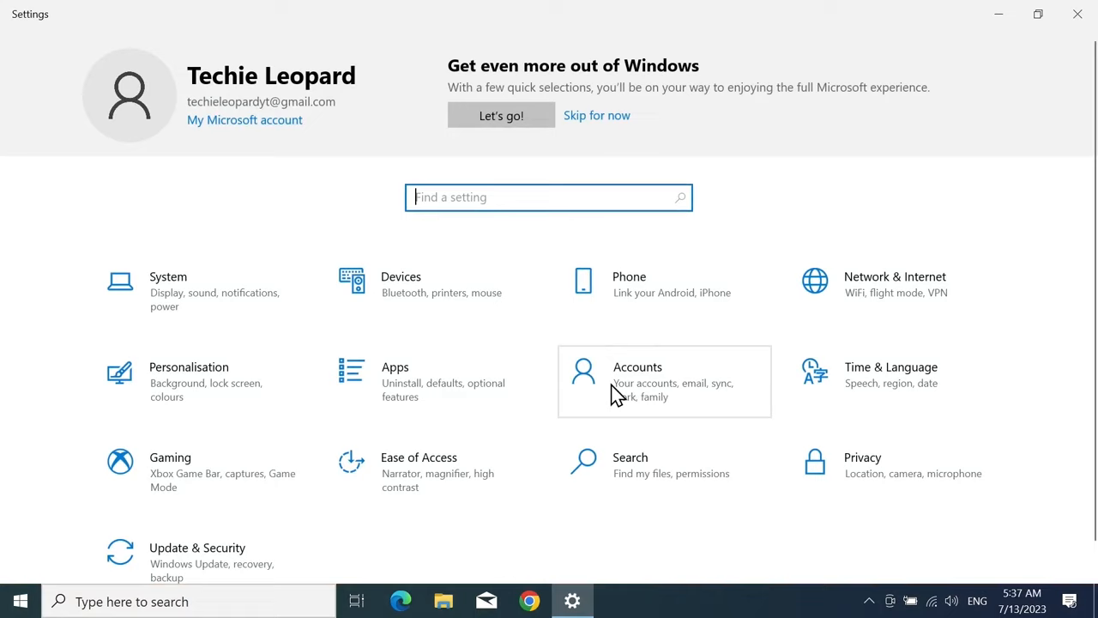
click(638, 368)
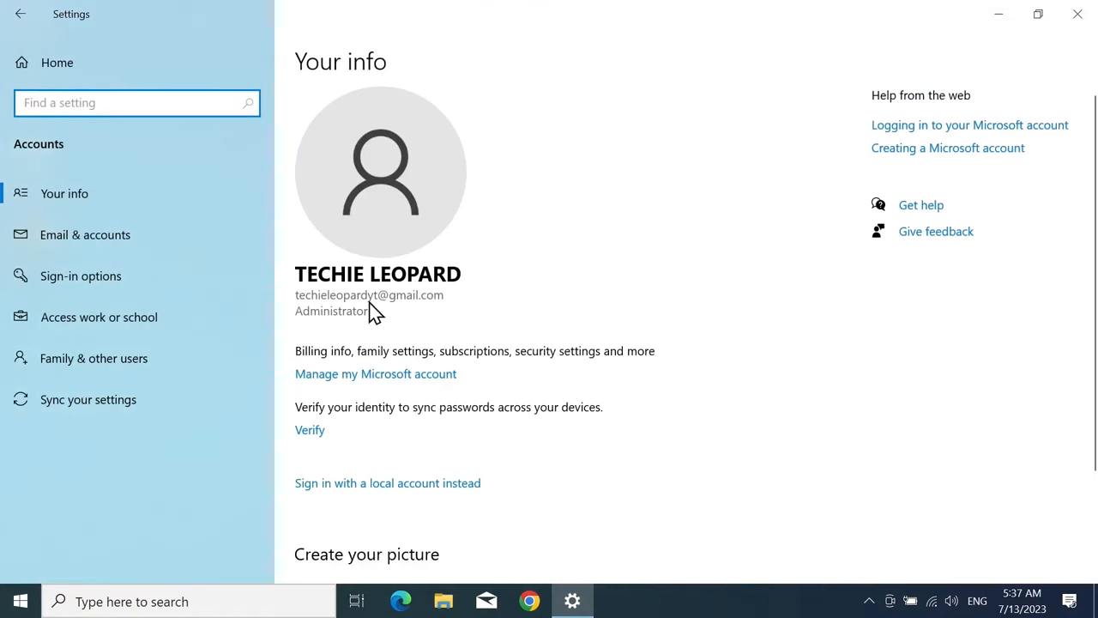
mouse_move(539, 286)
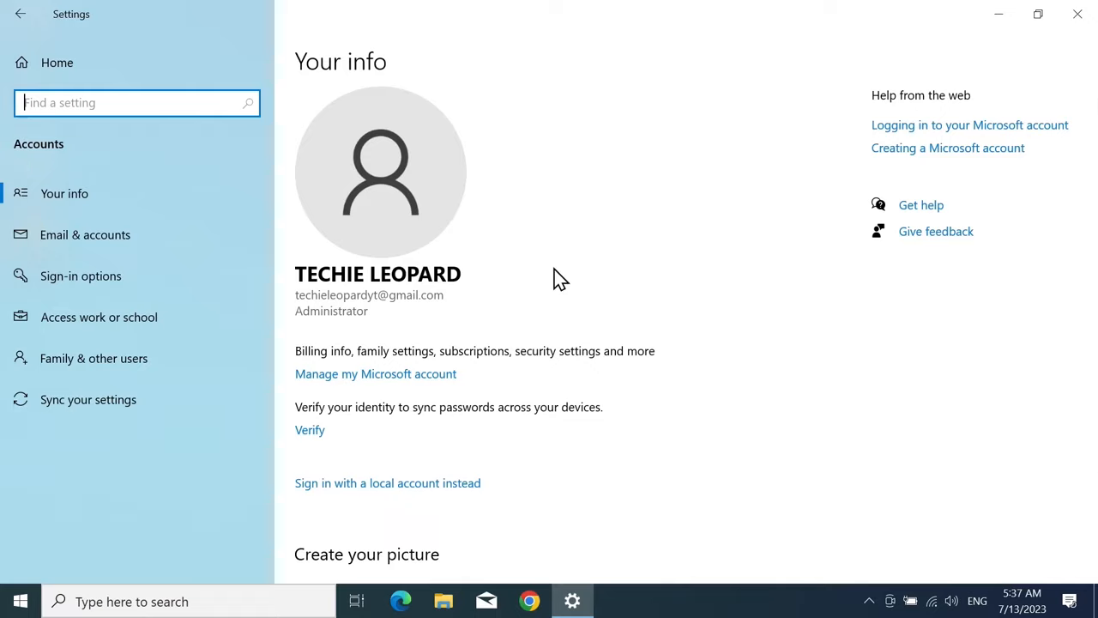
scroll(down, 3)
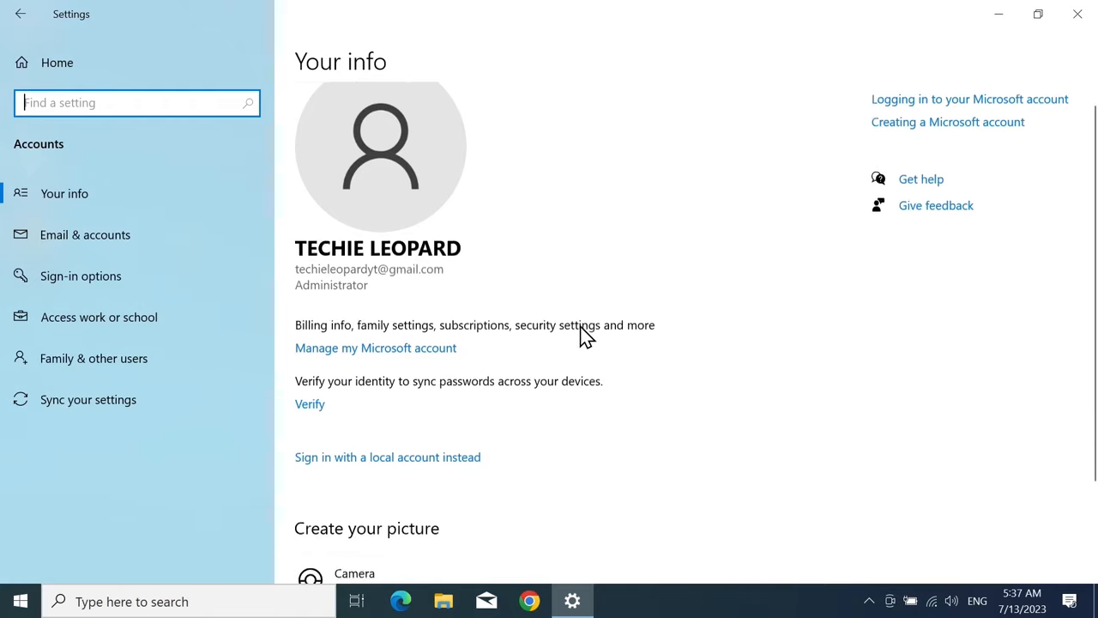
scroll(down, 3)
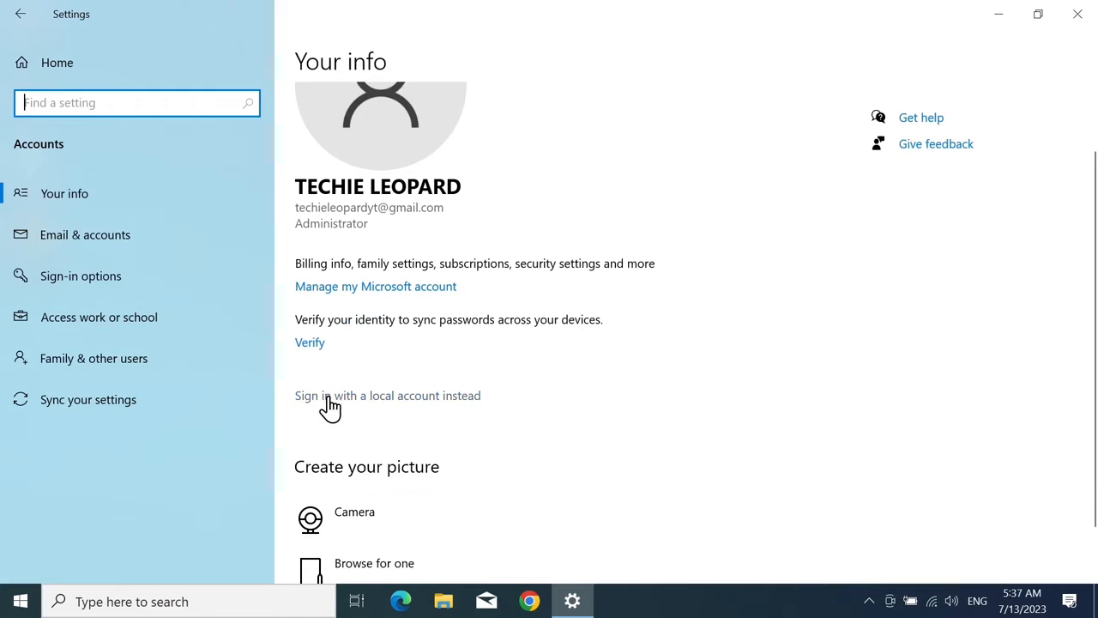
Choose 'Sign in with a local account instead' and continue past the confirmation
click(388, 396)
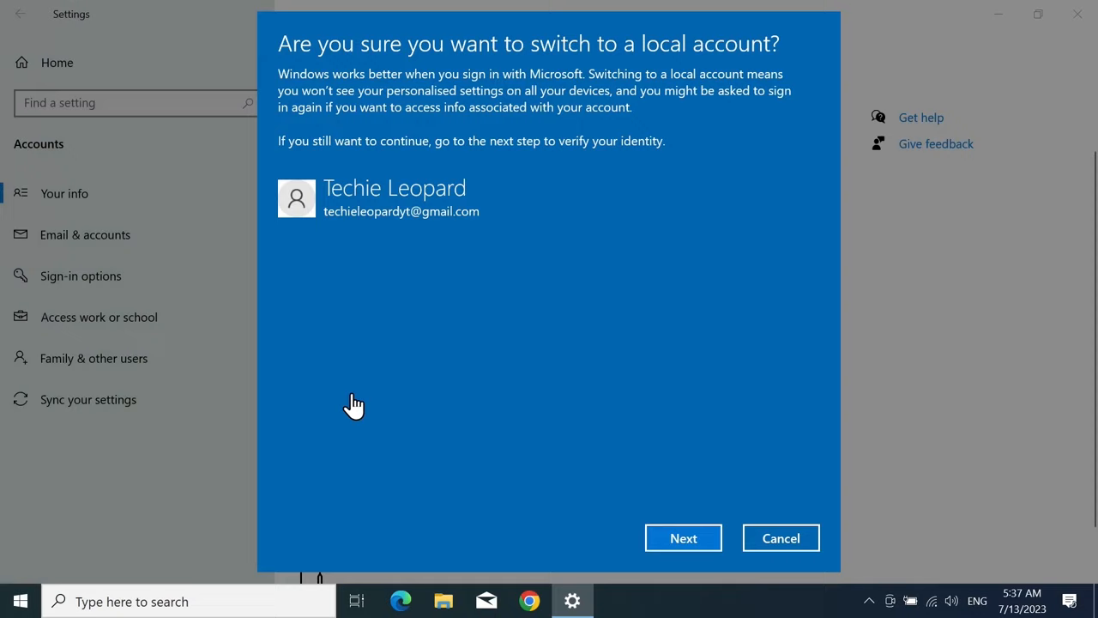
mouse_move(383, 227)
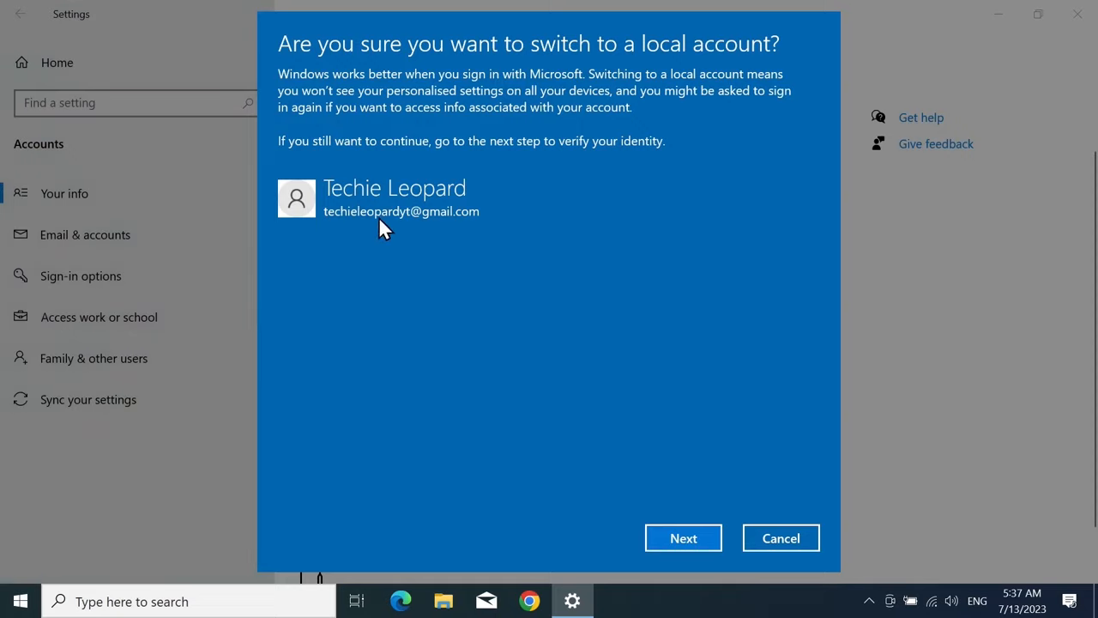
mouse_move(680, 506)
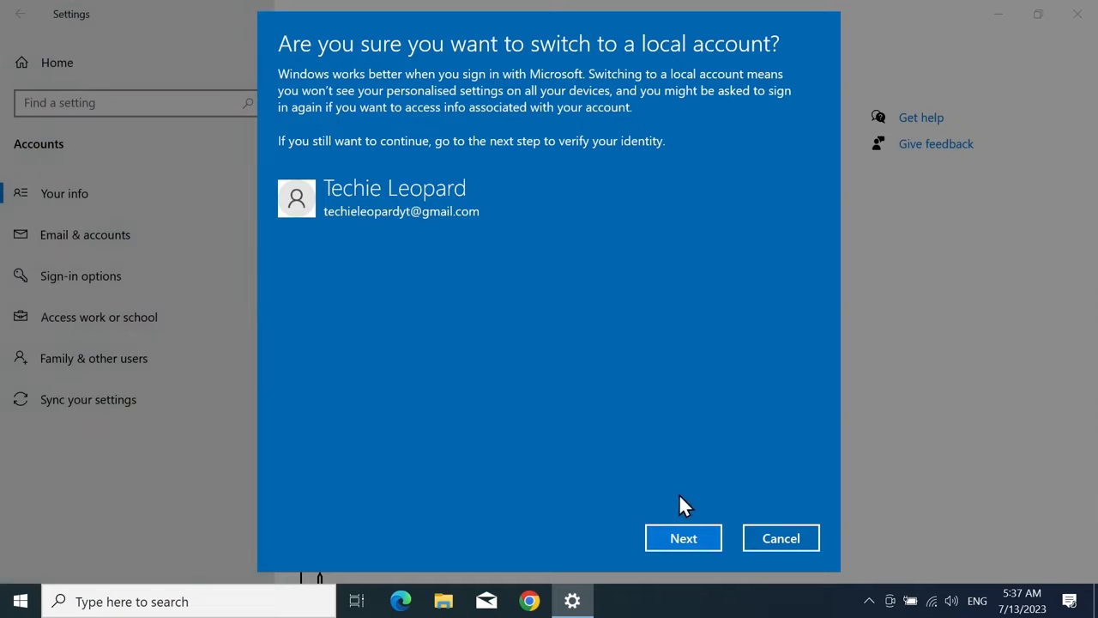
click(682, 538)
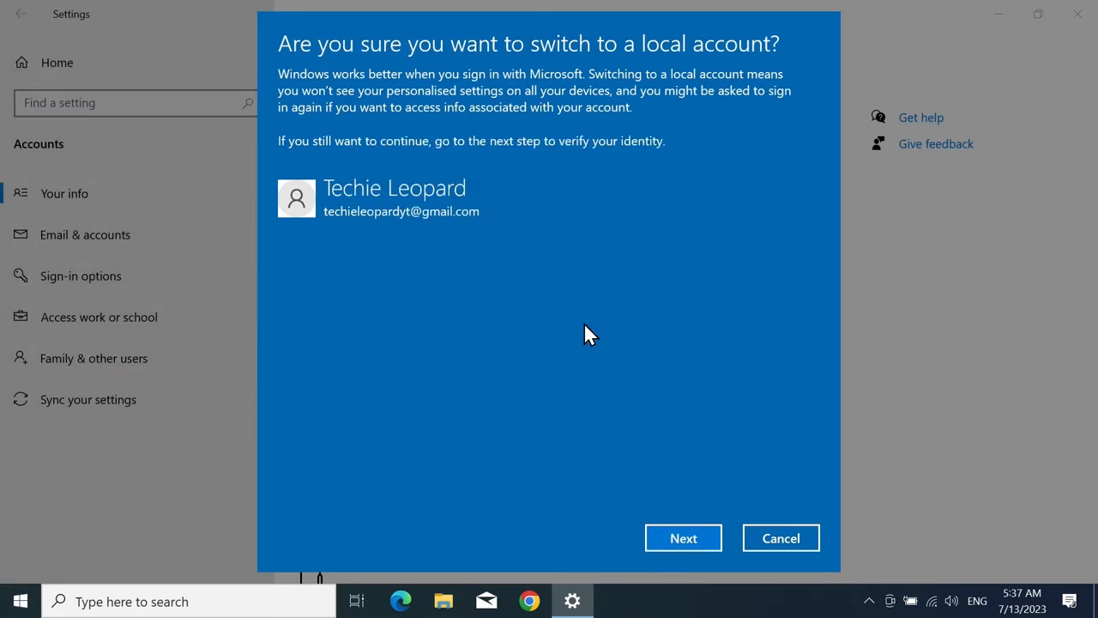
click(682, 538)
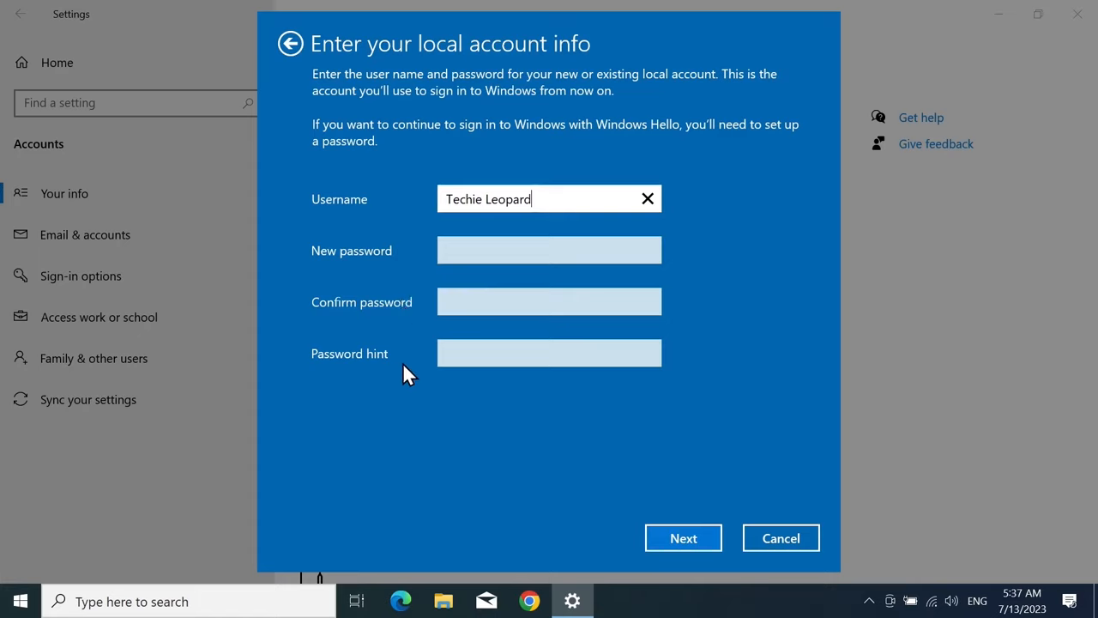
mouse_move(749, 357)
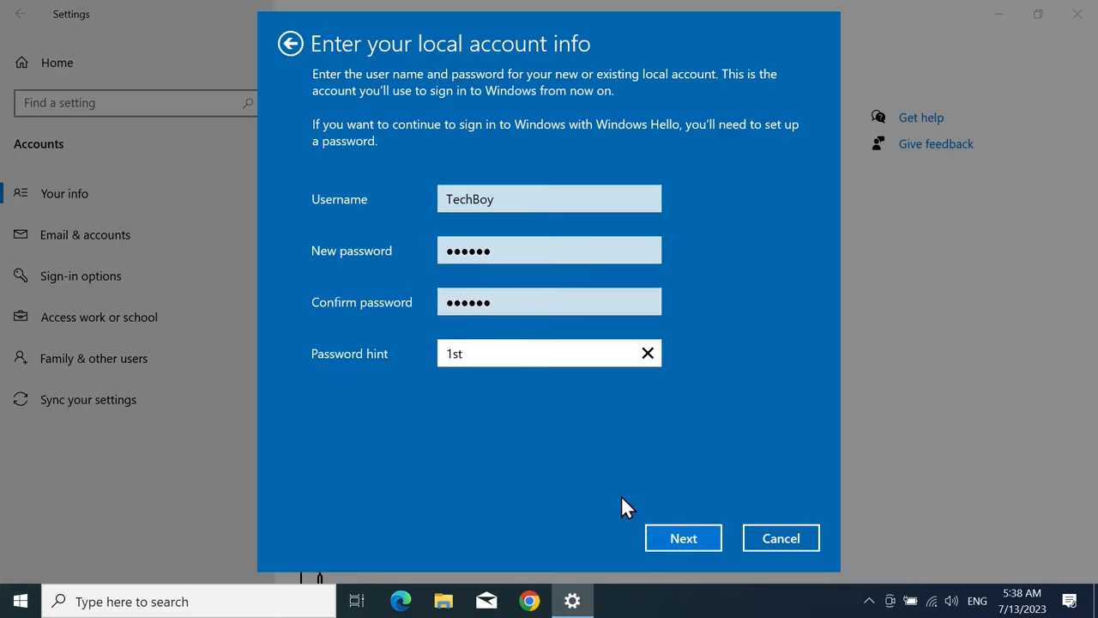
Submit the TechBoy account details, sign out to finish, and sign back in
click(682, 537)
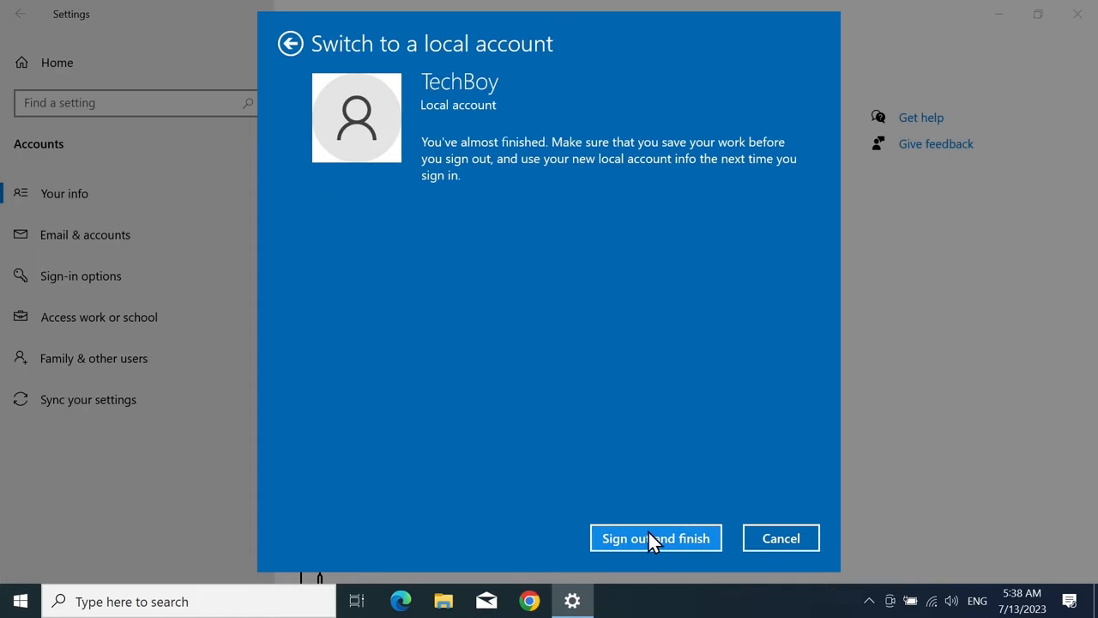
click(655, 537)
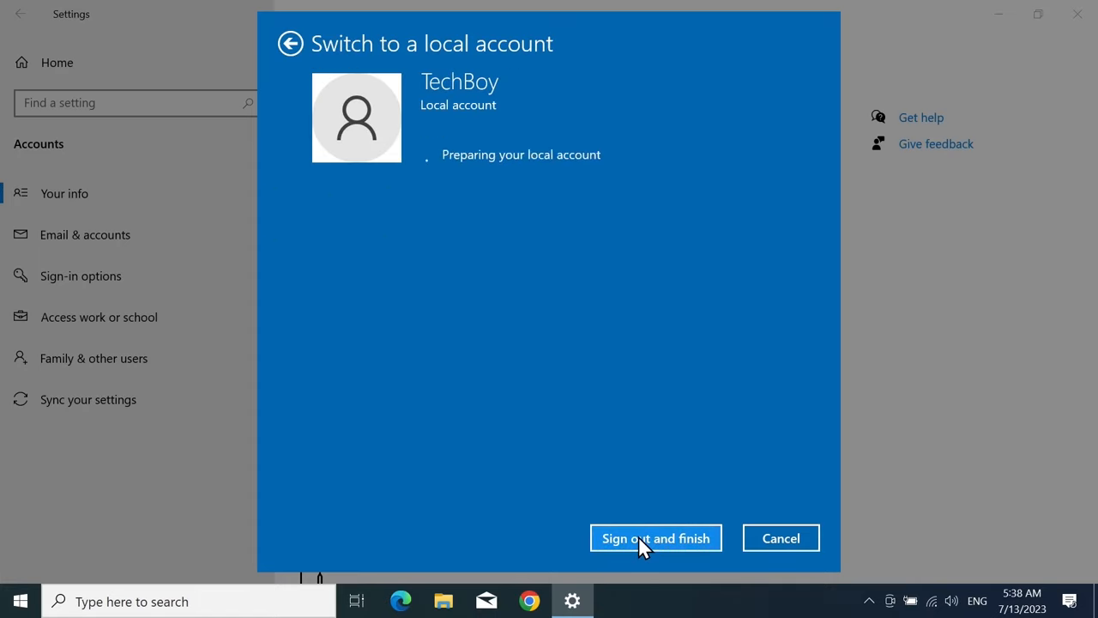
click(656, 538)
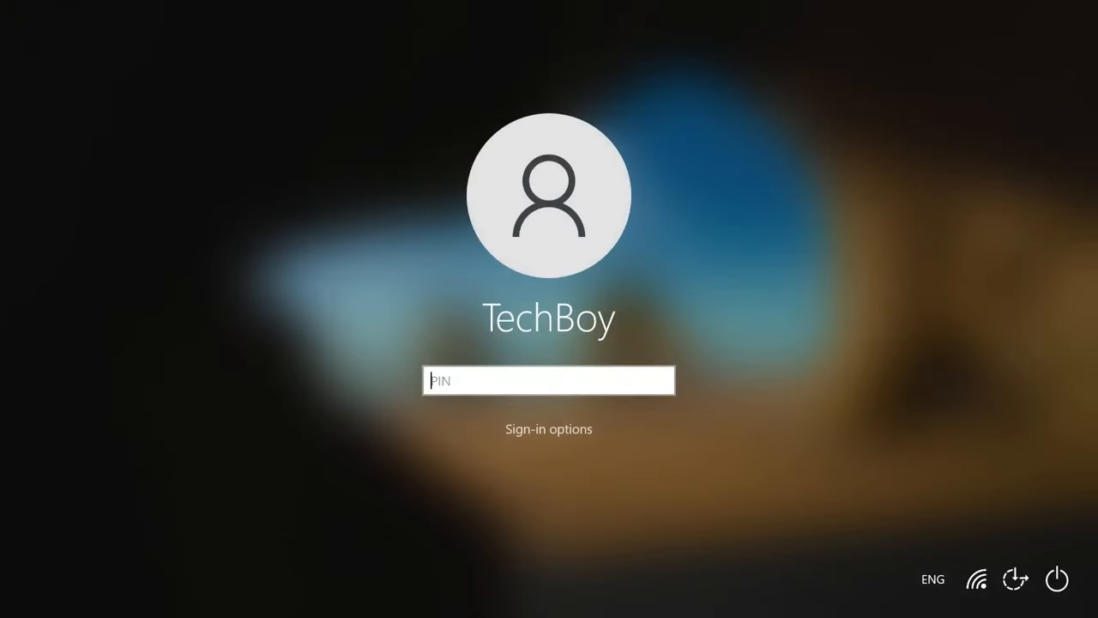
key(Enter)
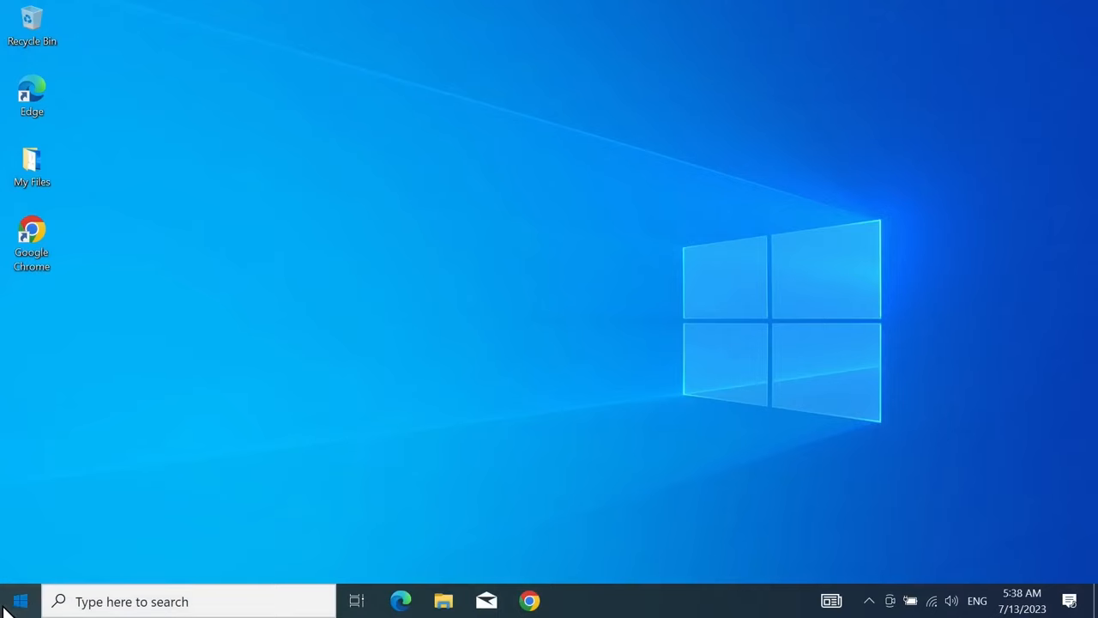
click(14, 598)
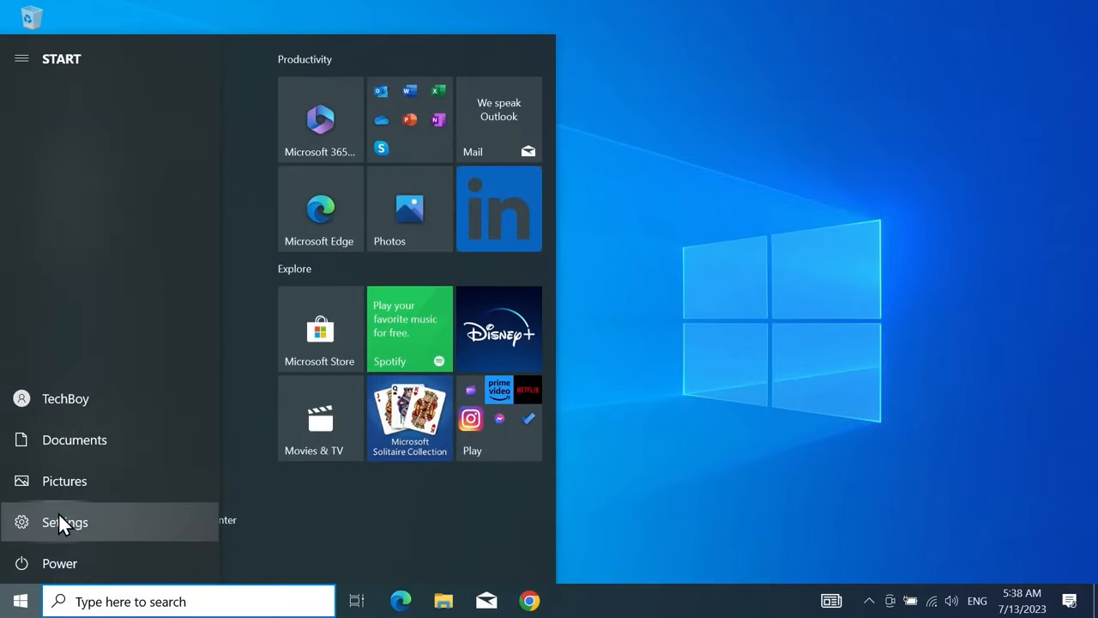
click(62, 522)
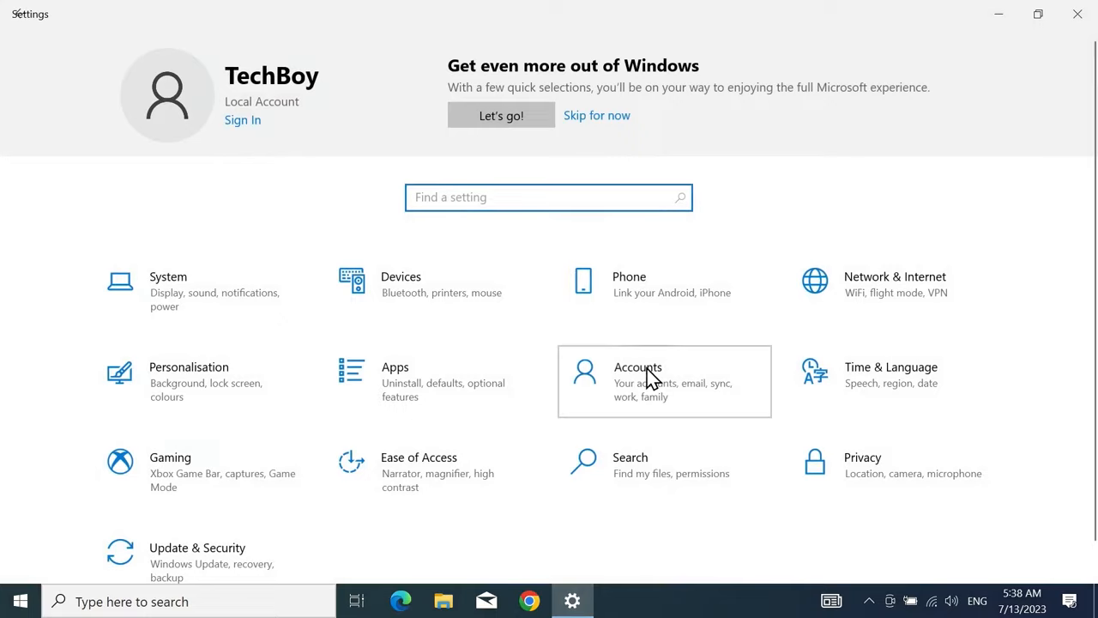
click(663, 380)
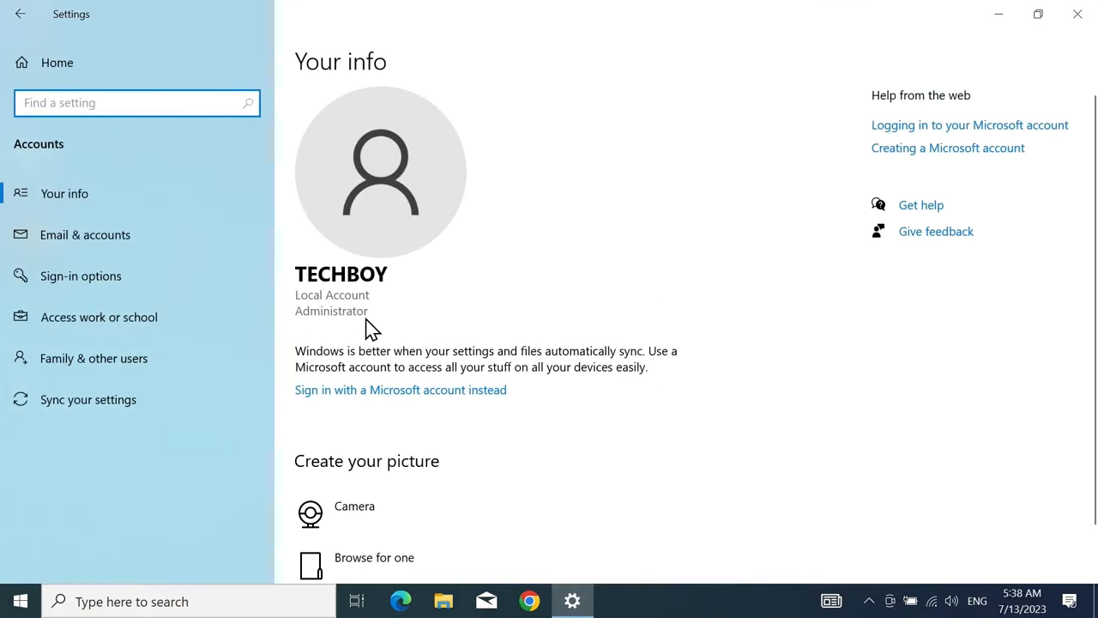
mouse_move(517, 279)
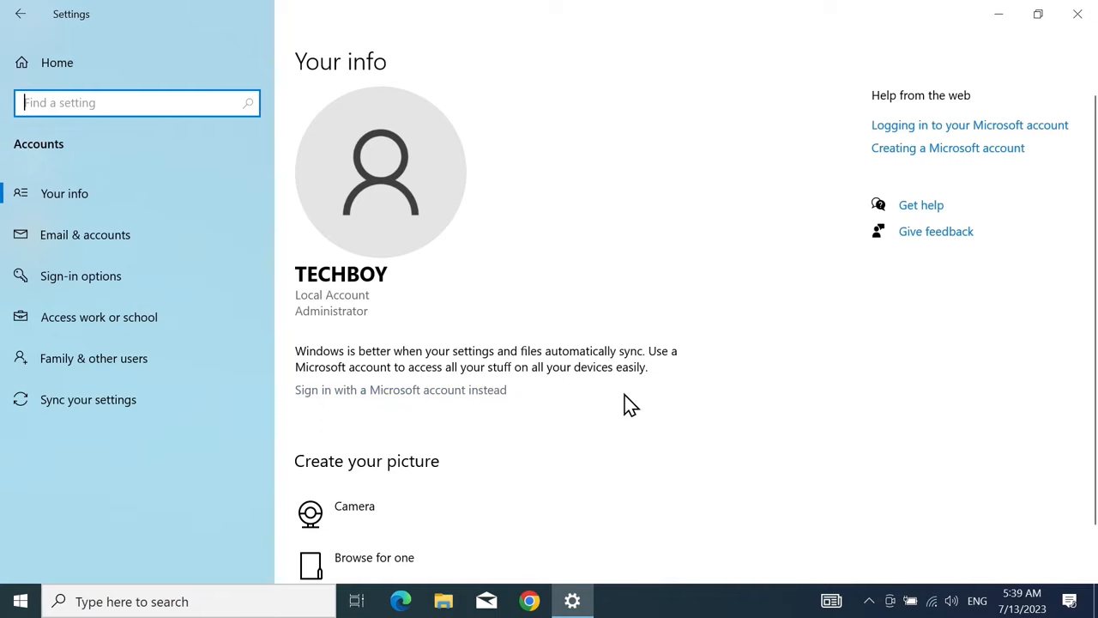
mouse_move(987, 73)
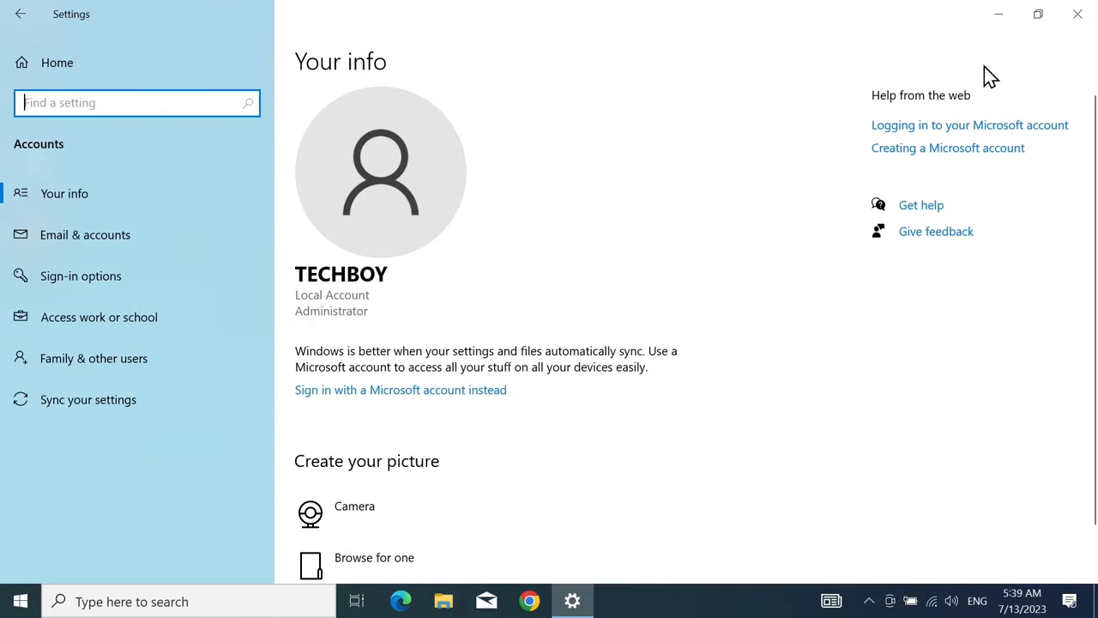
click(1073, 18)
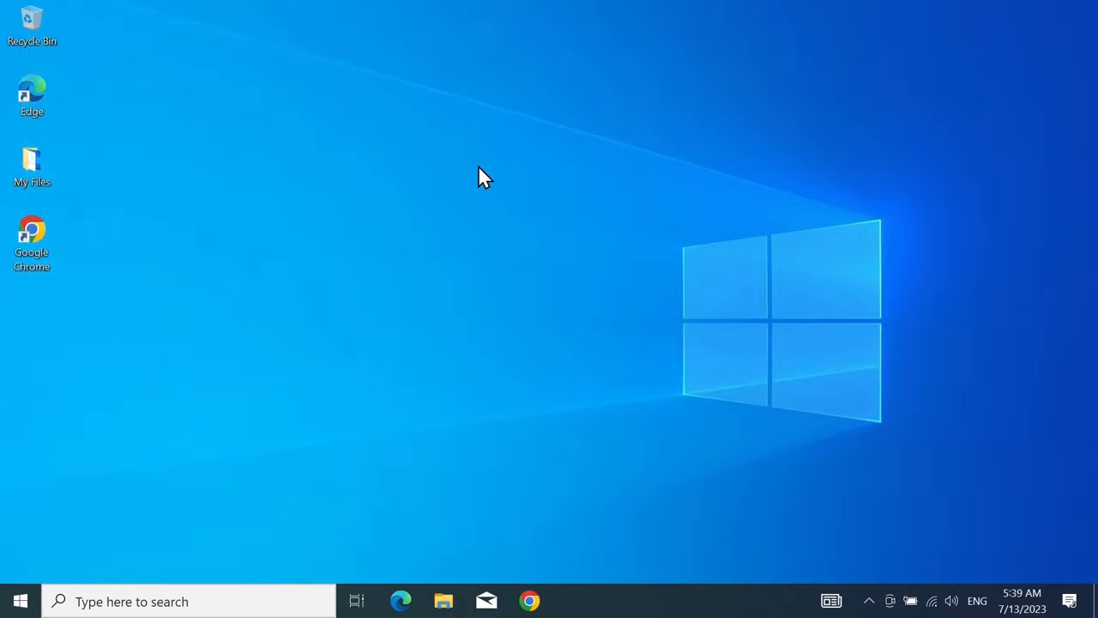